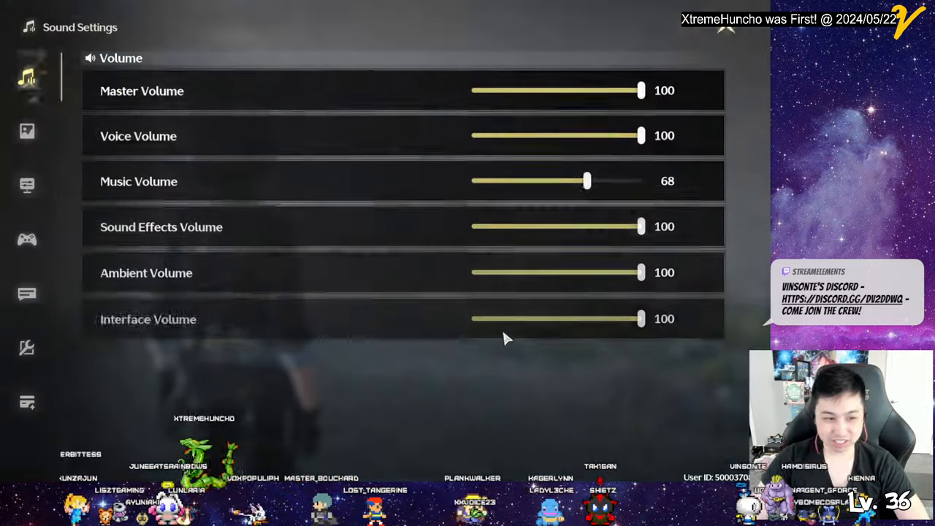
Raise Combat Camera Distance from 20 to 24 in Control settings, then show Account Settings
{"action": "left_click", "coordinate": [30, 184]}
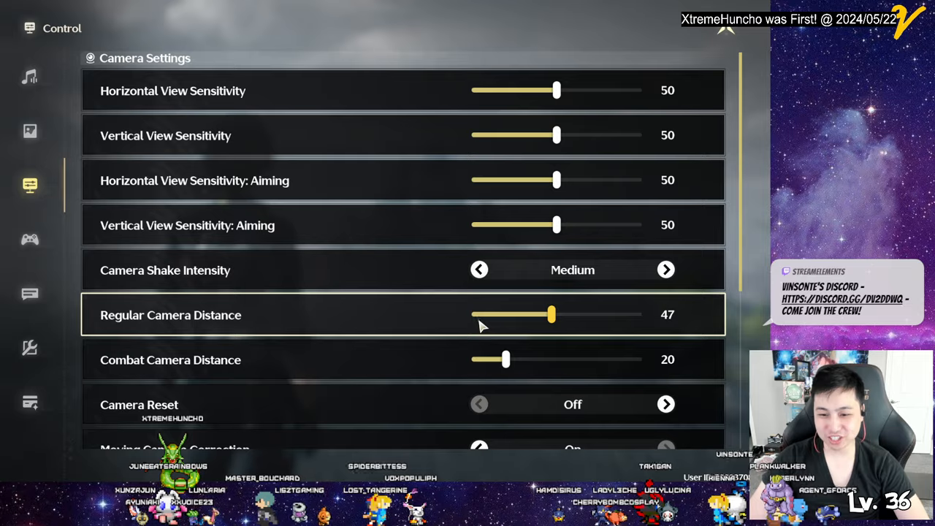
{"action": "mouse_move", "coordinate": [558, 322]}
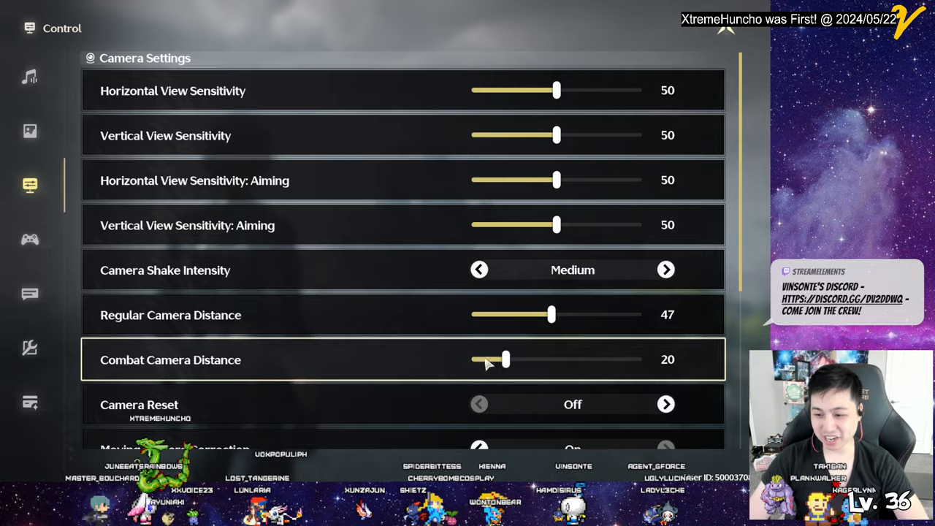
{"action": "left_click_drag", "start_coordinate": [506, 359], "coordinate": [515, 359]}
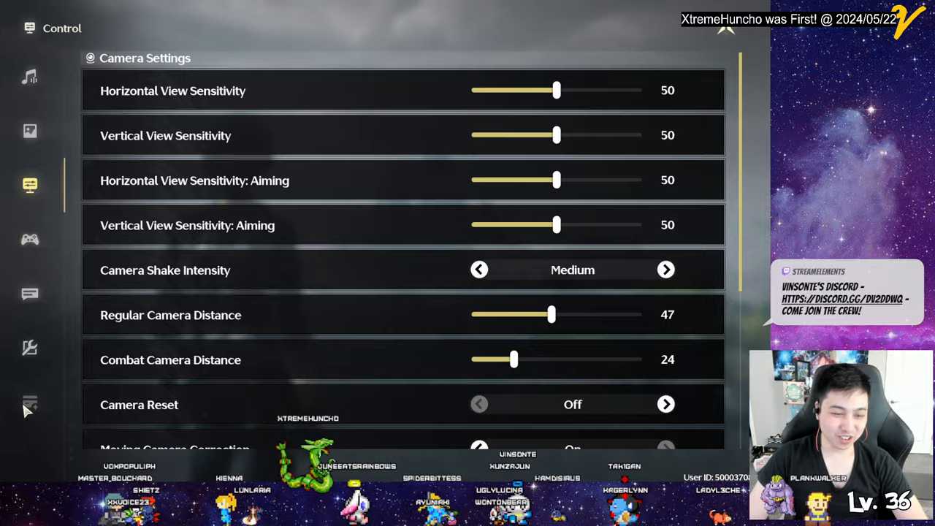
{"action": "left_click", "coordinate": [29, 402]}
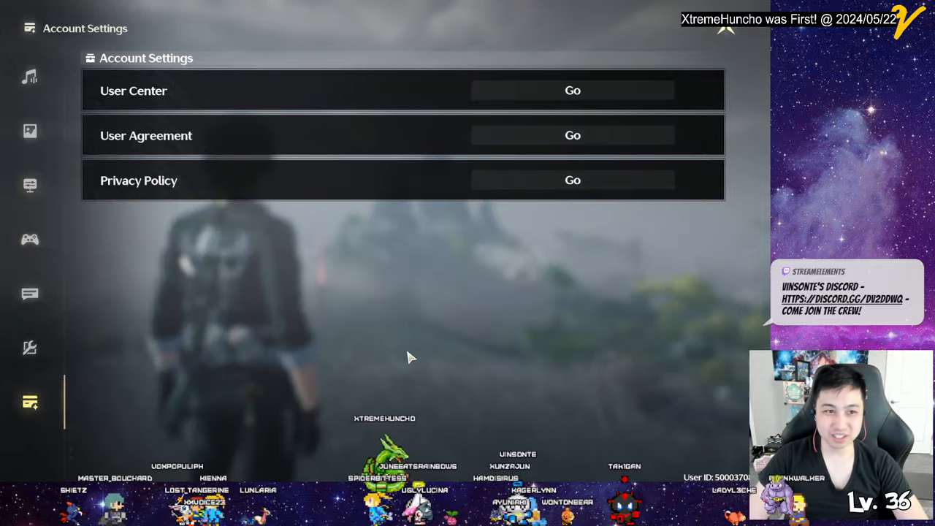